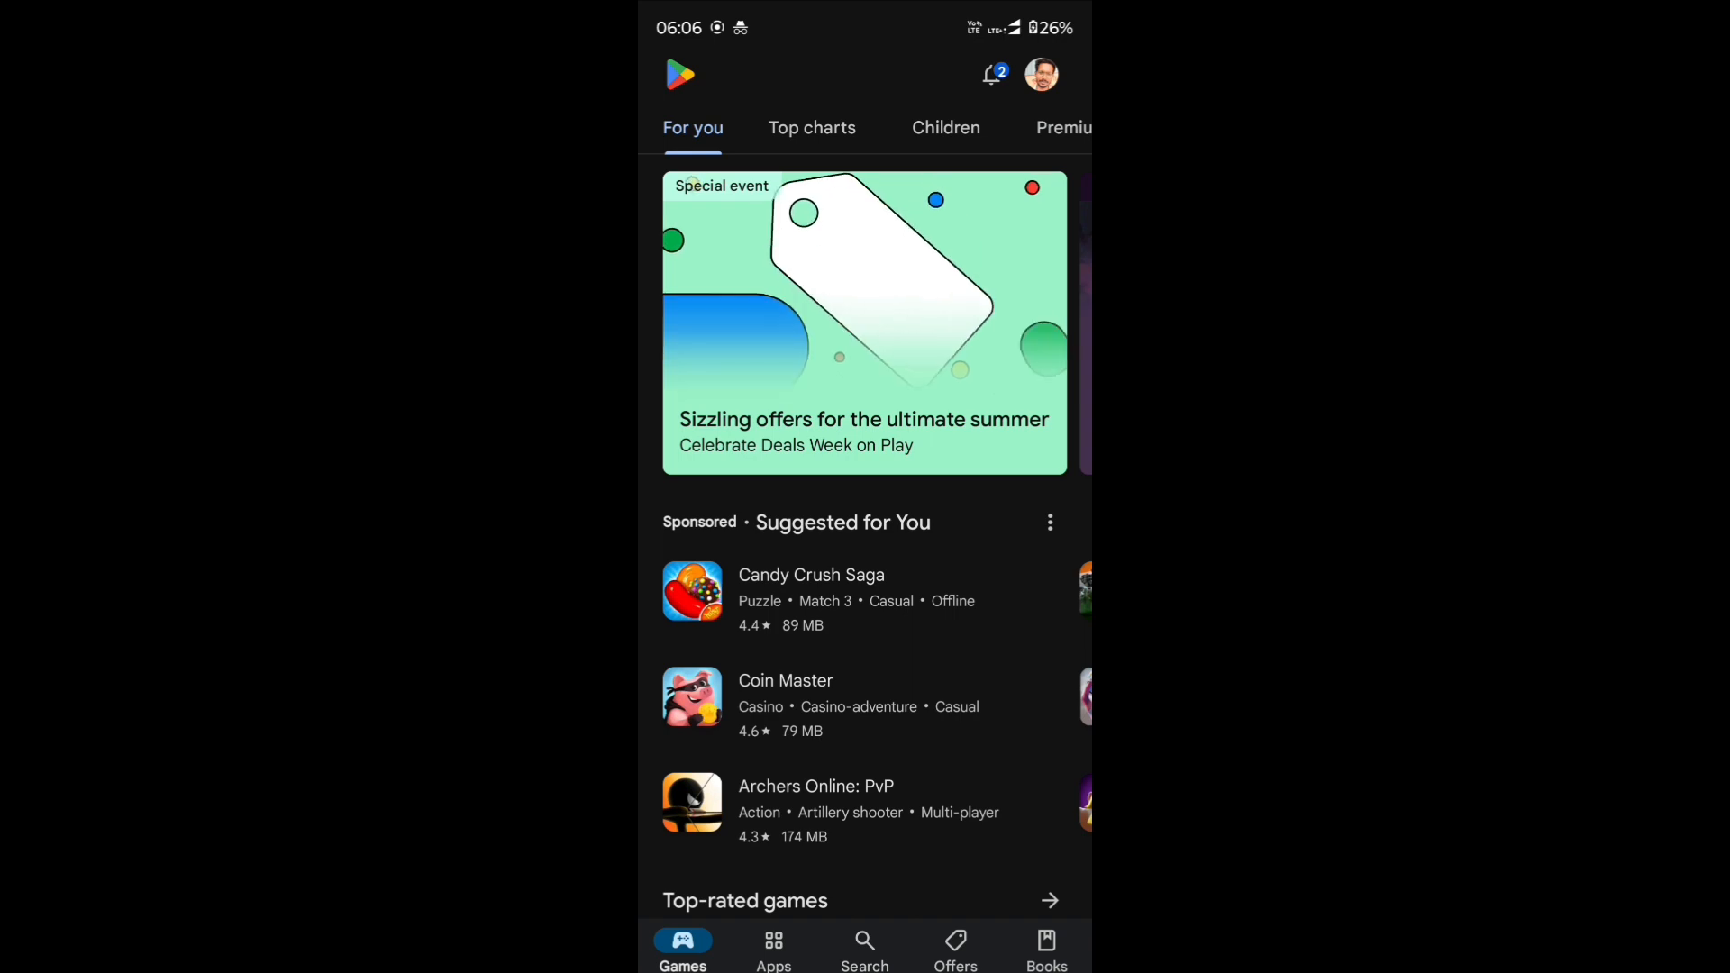
# Search Google Play for 'internet speed meter lite'.
pyautogui.click(863, 946)
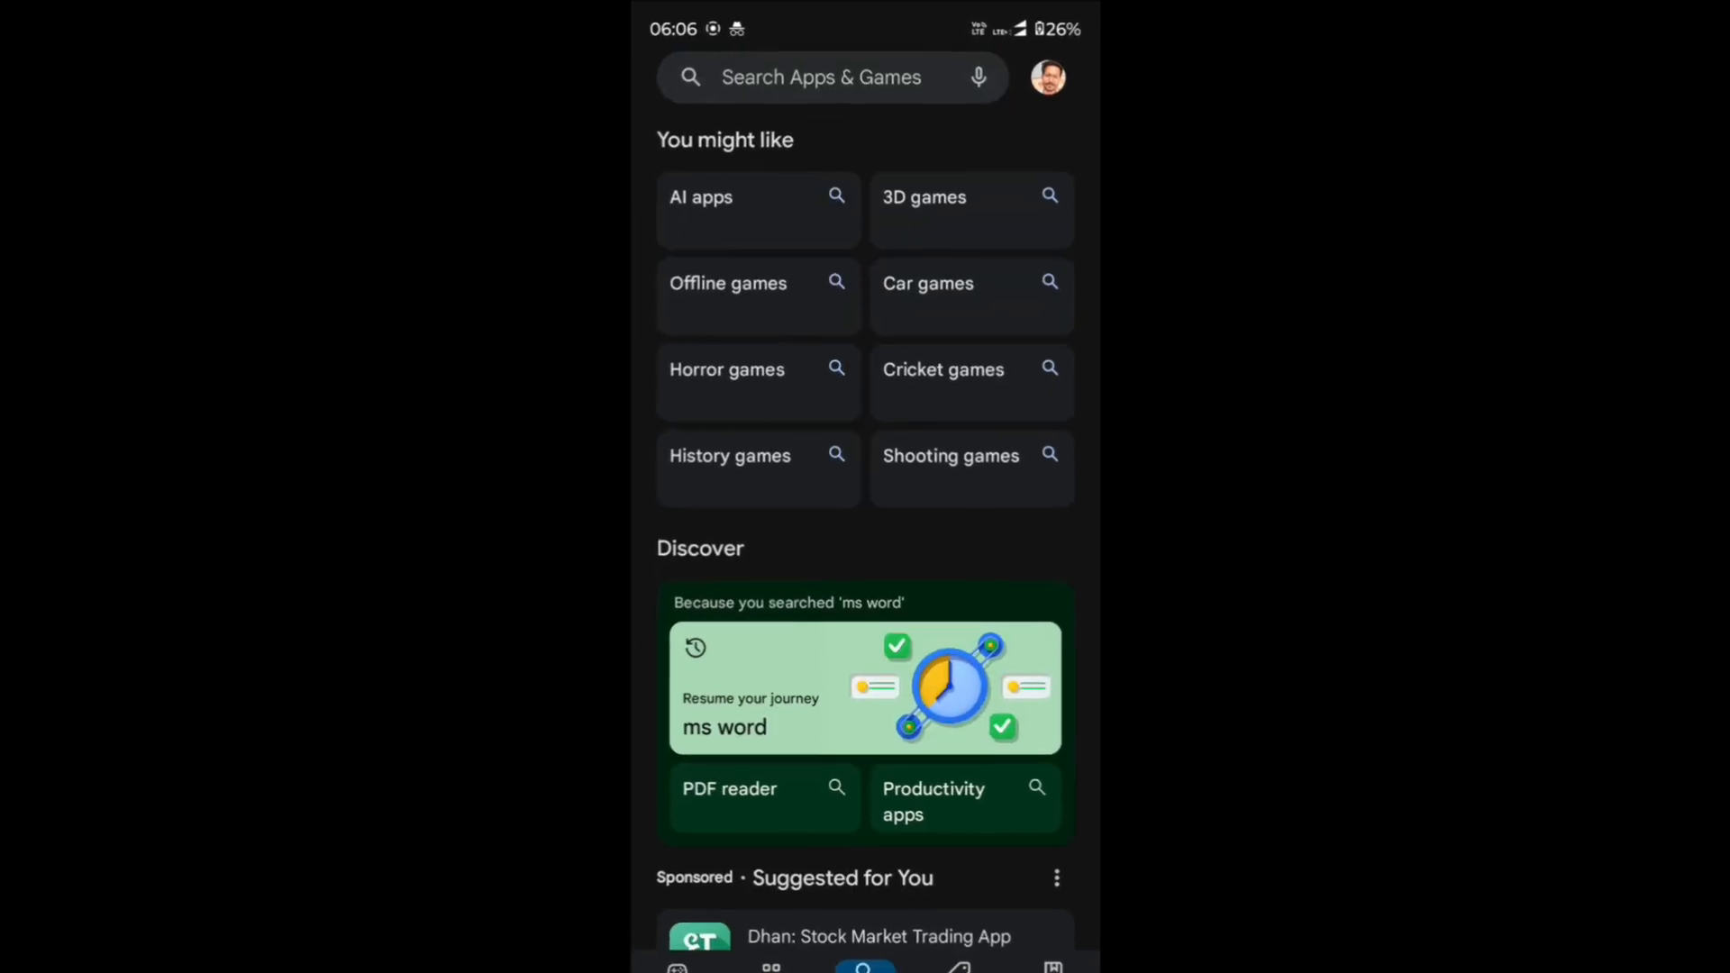
pyautogui.click(822, 78)
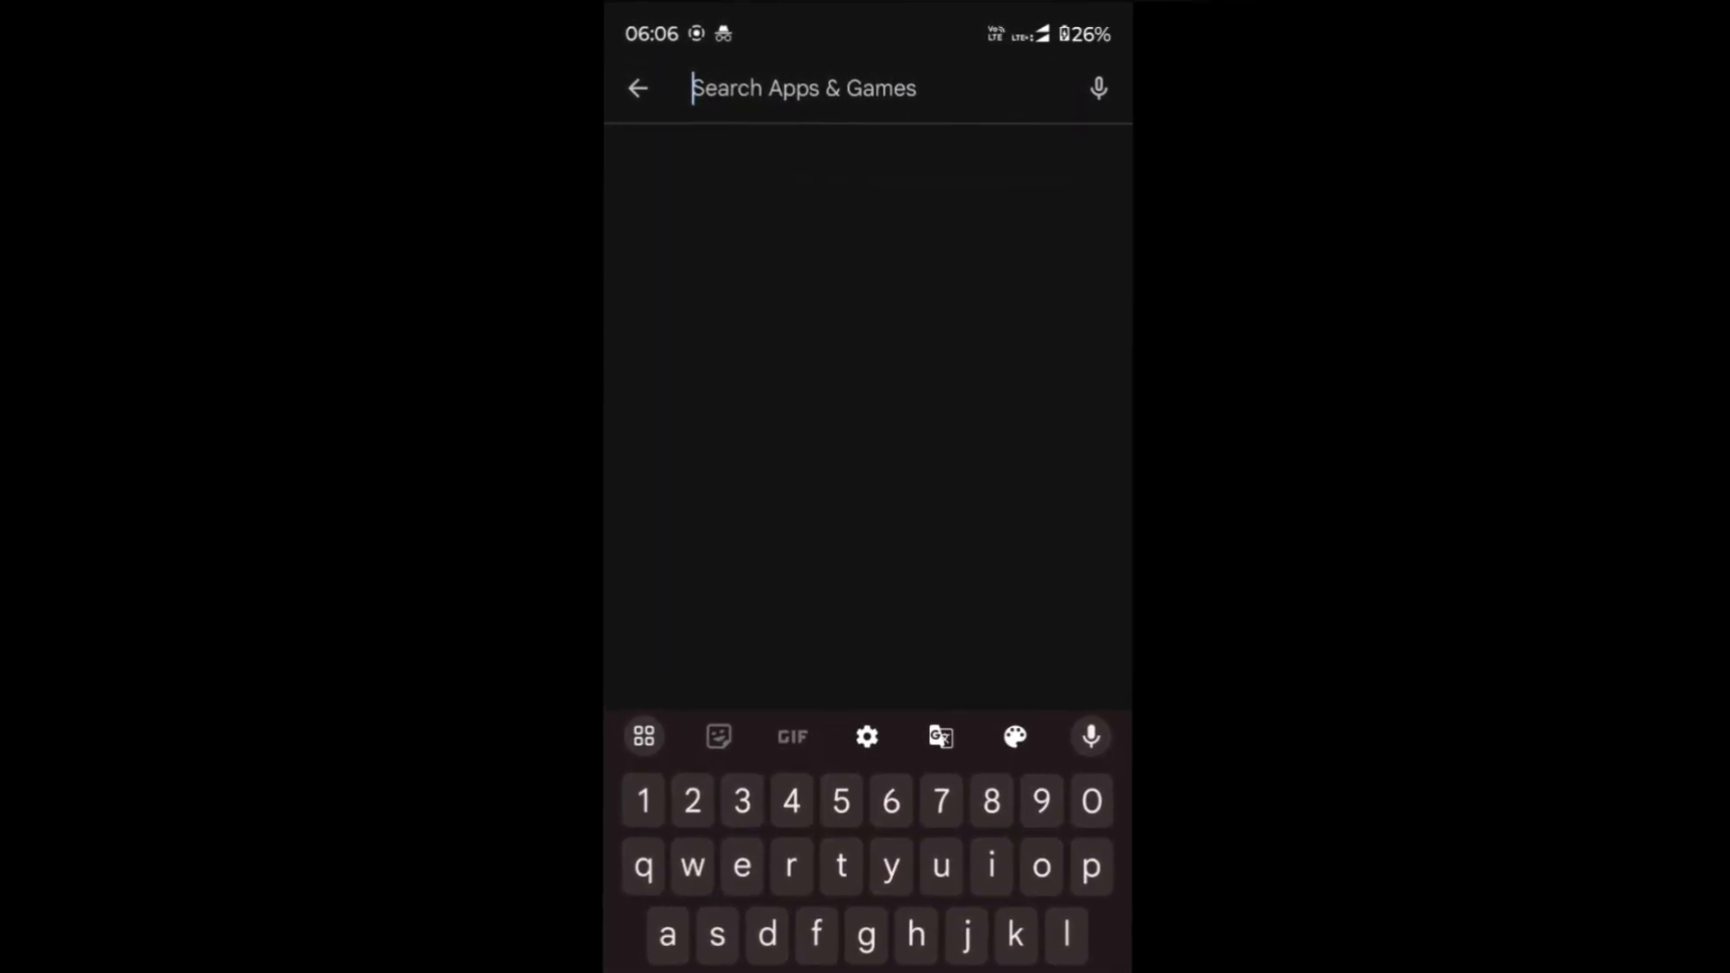
pyautogui.write('internet speed meter')
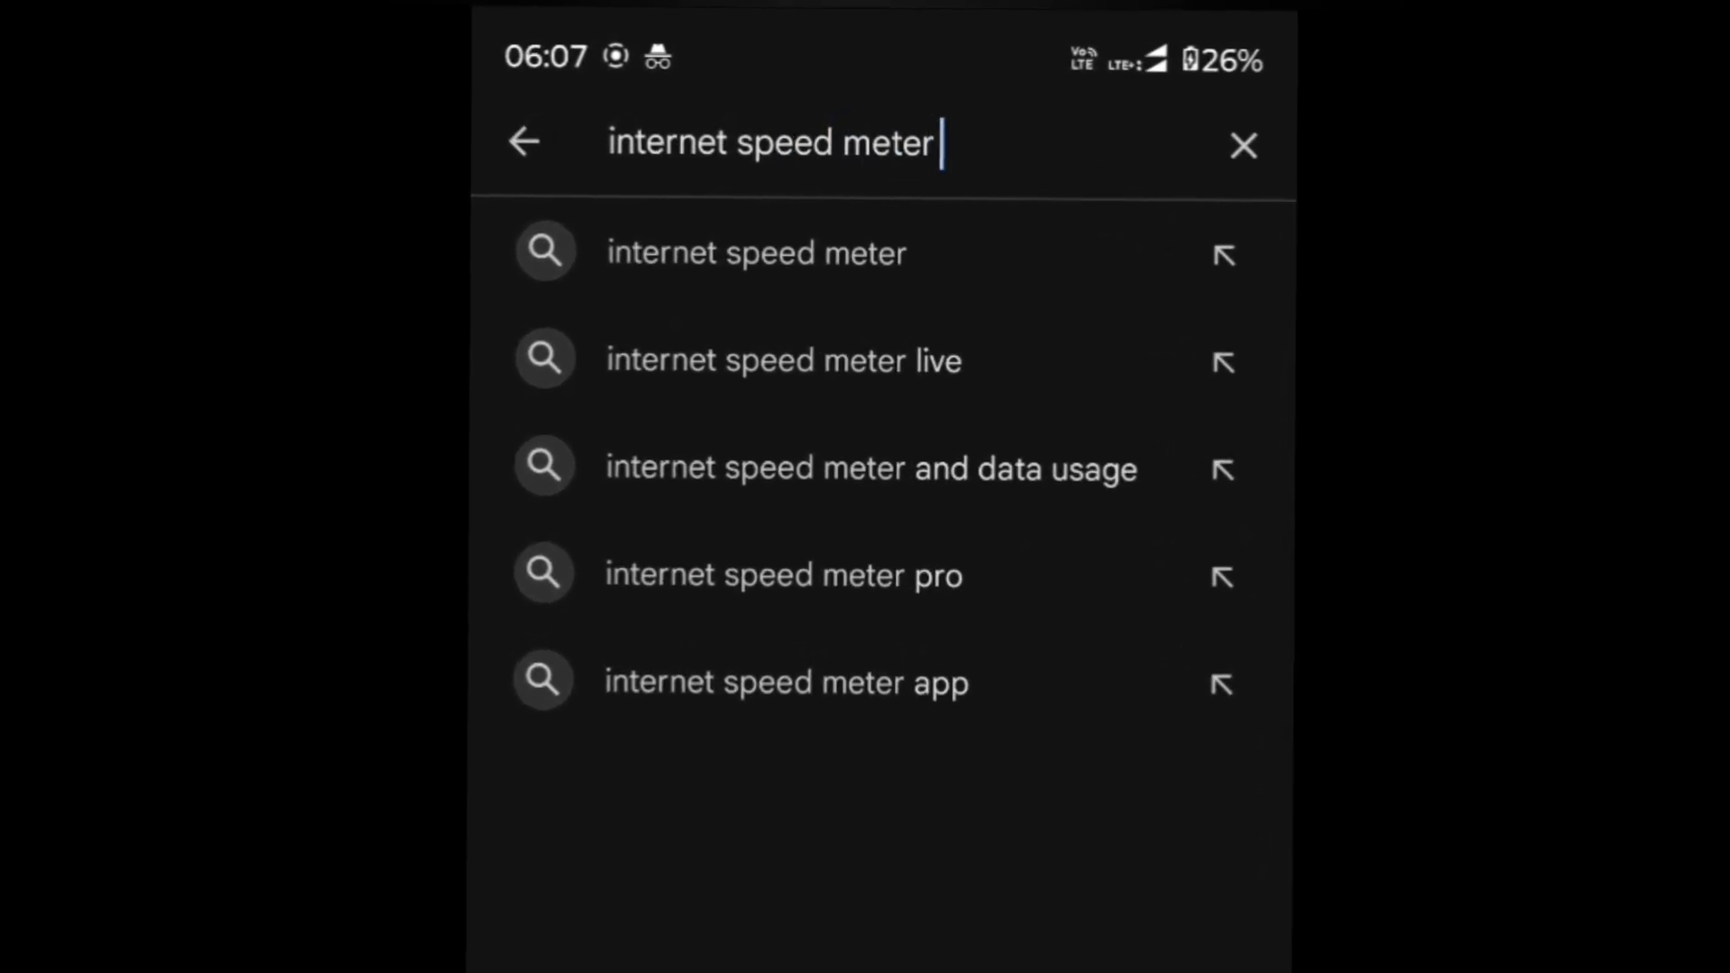
pyautogui.write('lite')
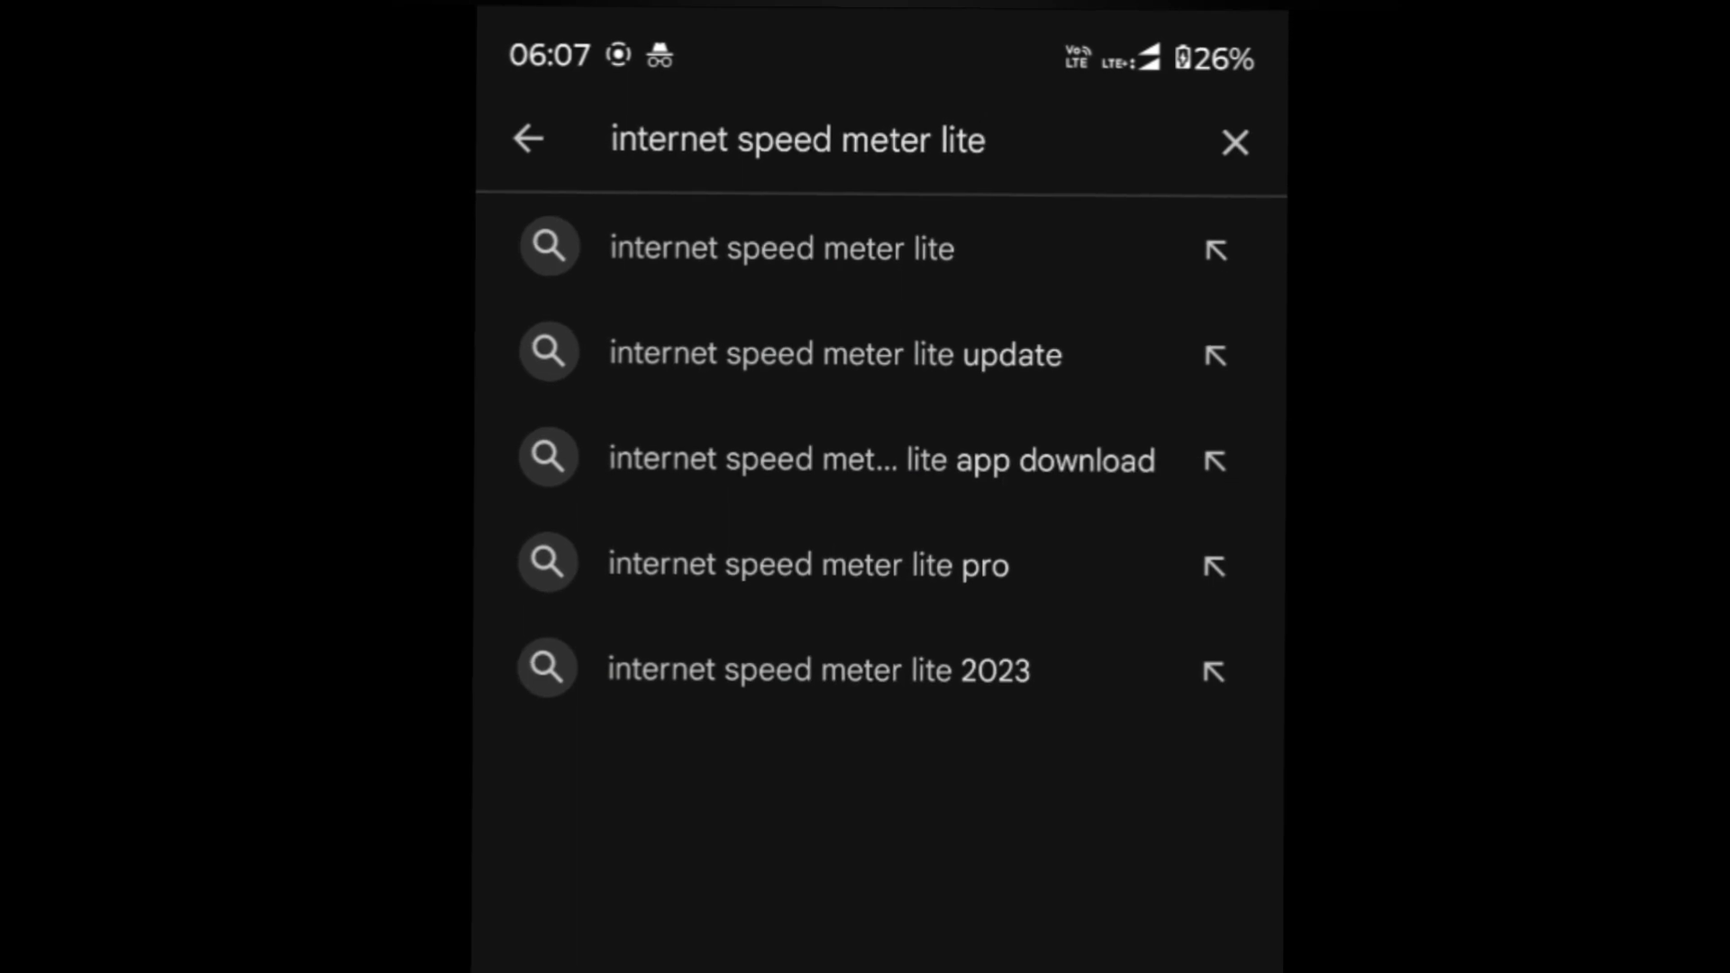
# Install Internet Speed Meter Lite by DynamicApps from its store listing.
pyautogui.click(780, 247)
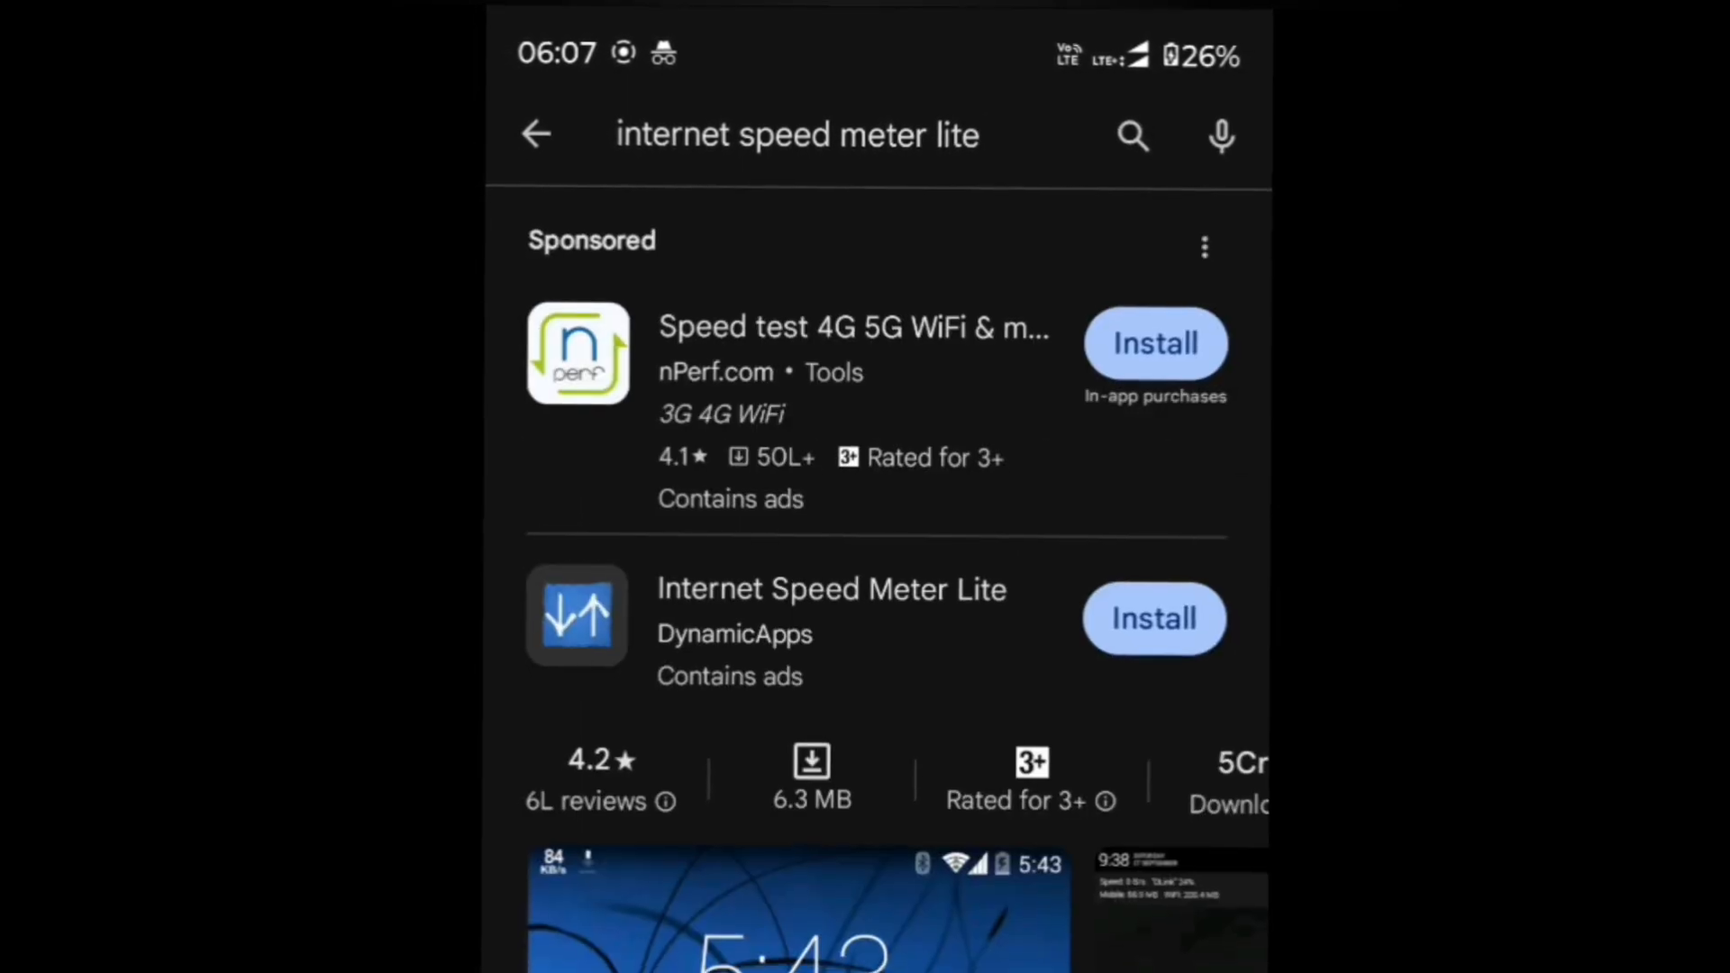
pyautogui.scroll(-3)
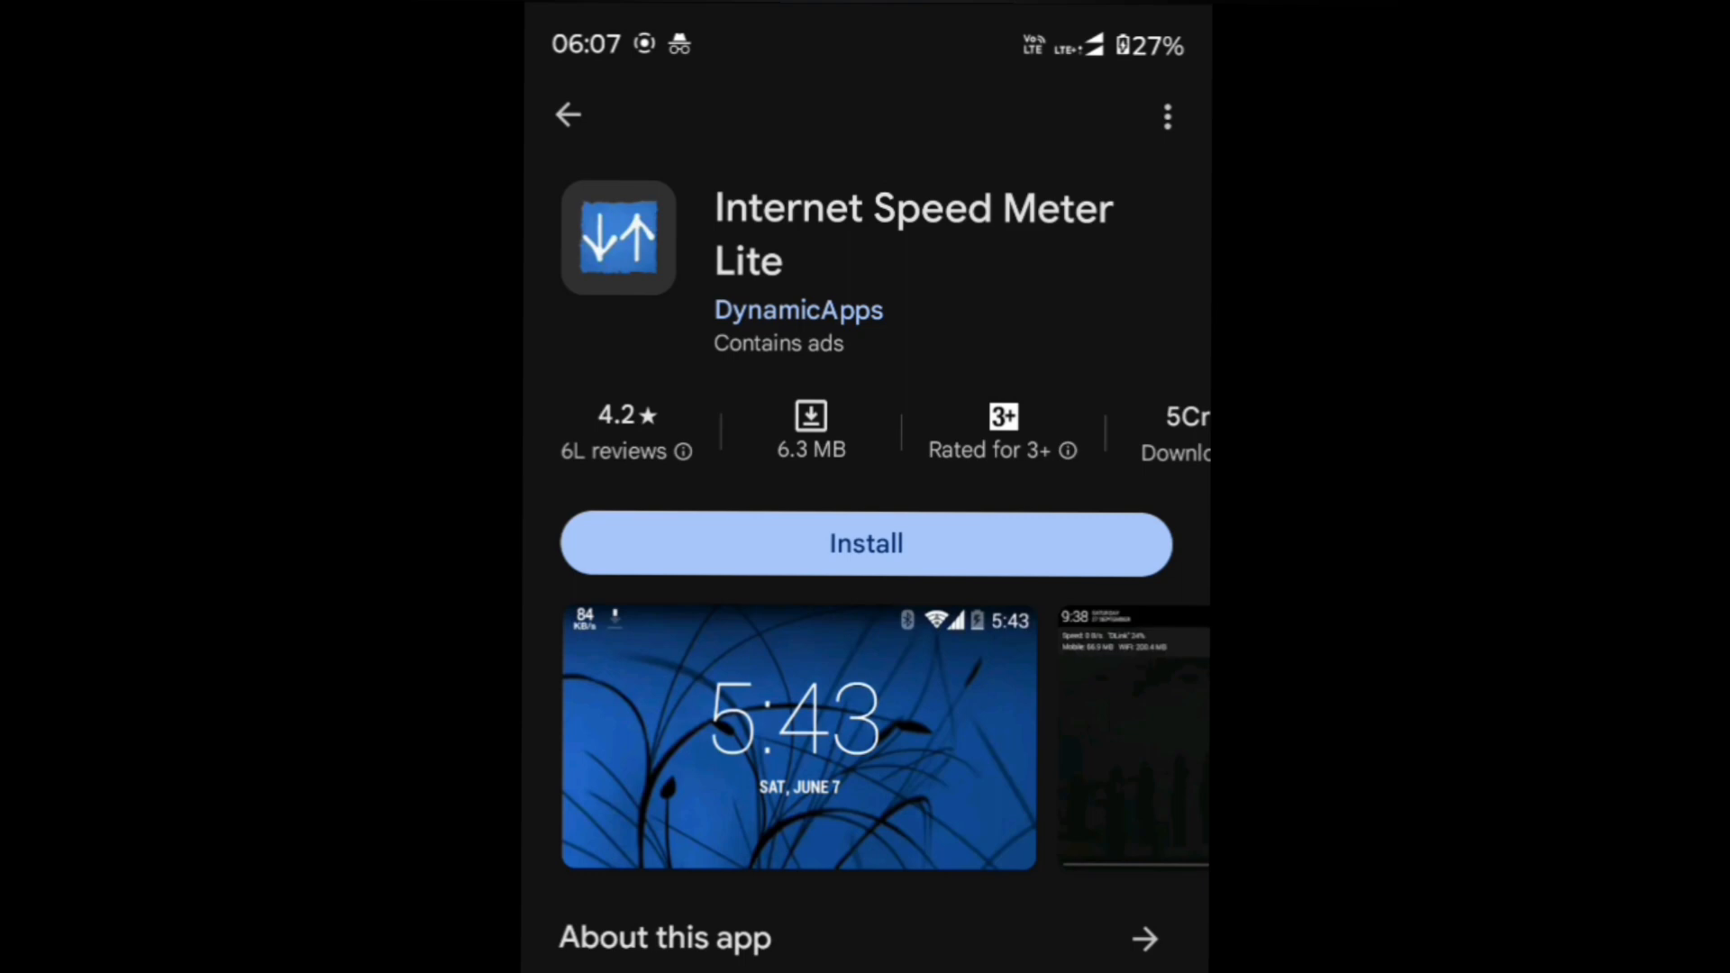
pyautogui.click(866, 542)
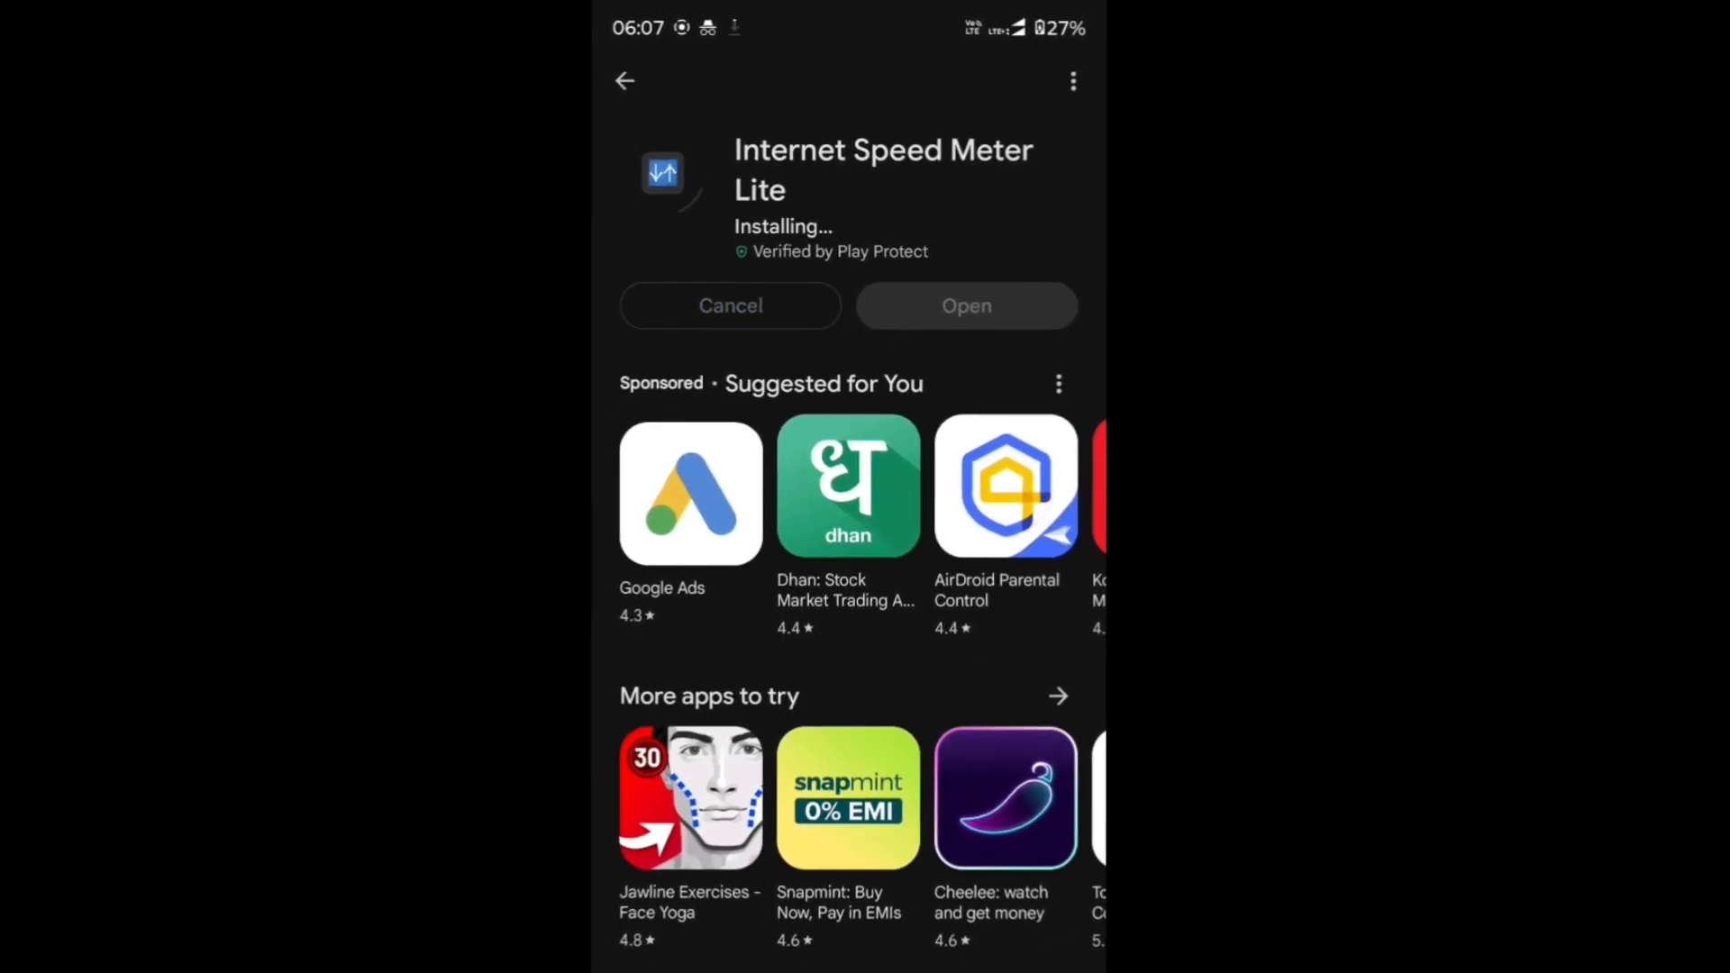
# Launch Internet Speed Meter Lite once installation finishes.
pyautogui.click(729, 306)
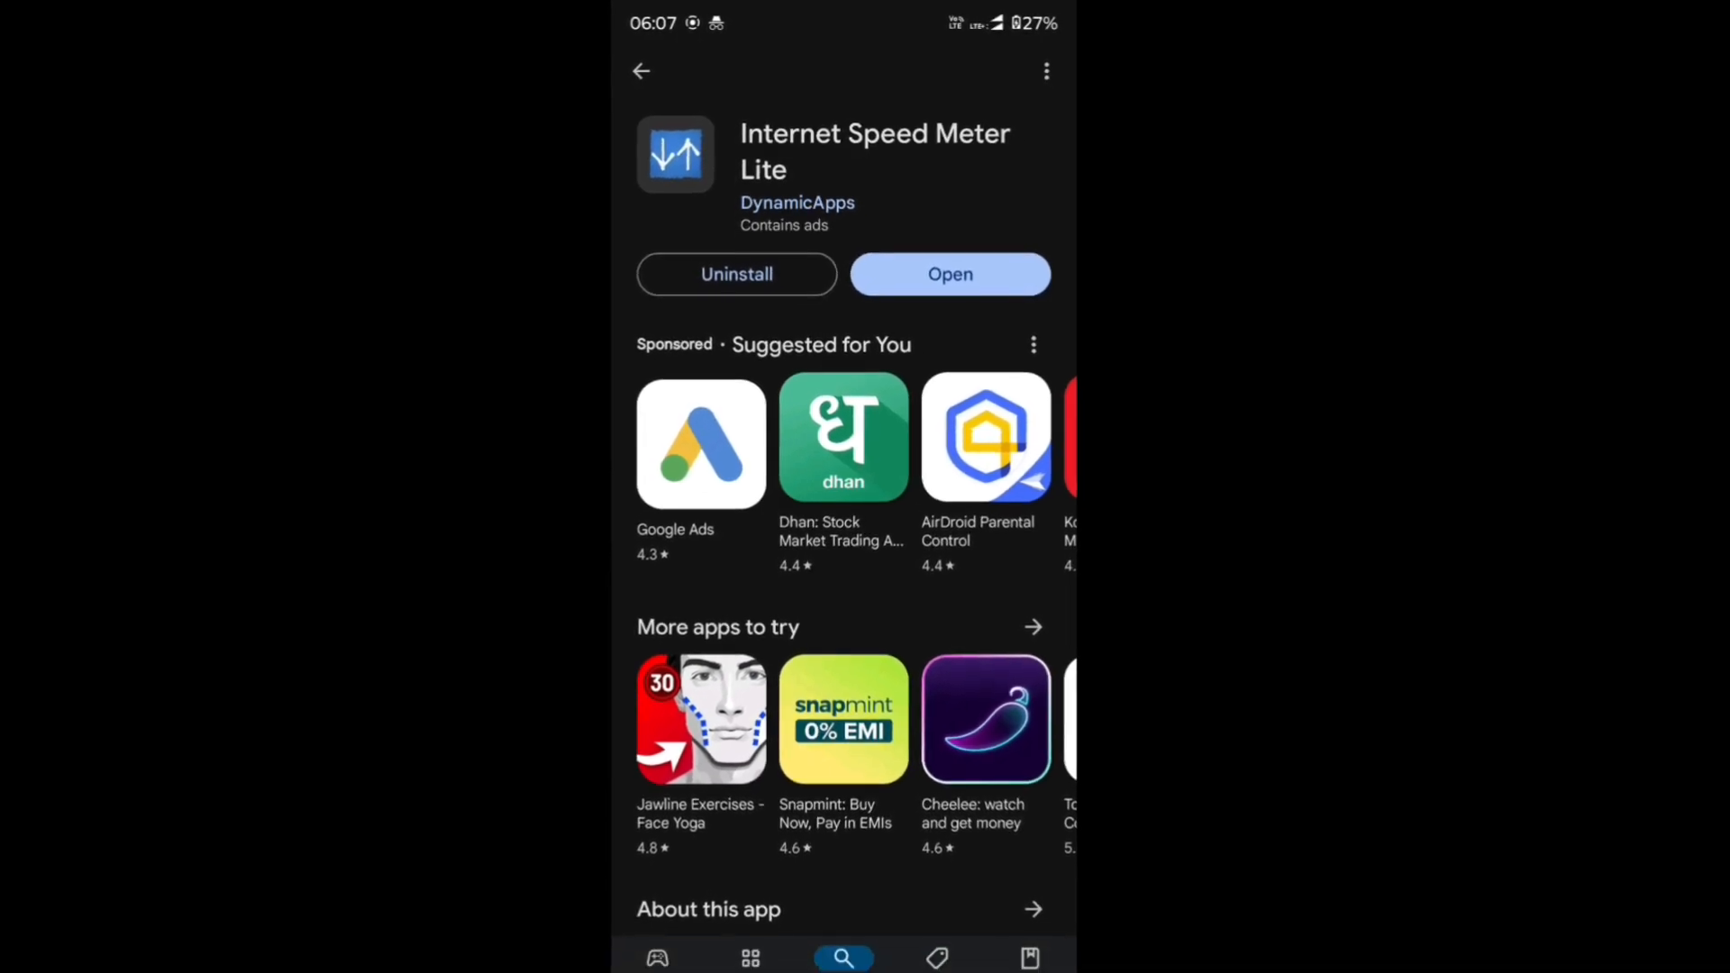
pyautogui.click(949, 274)
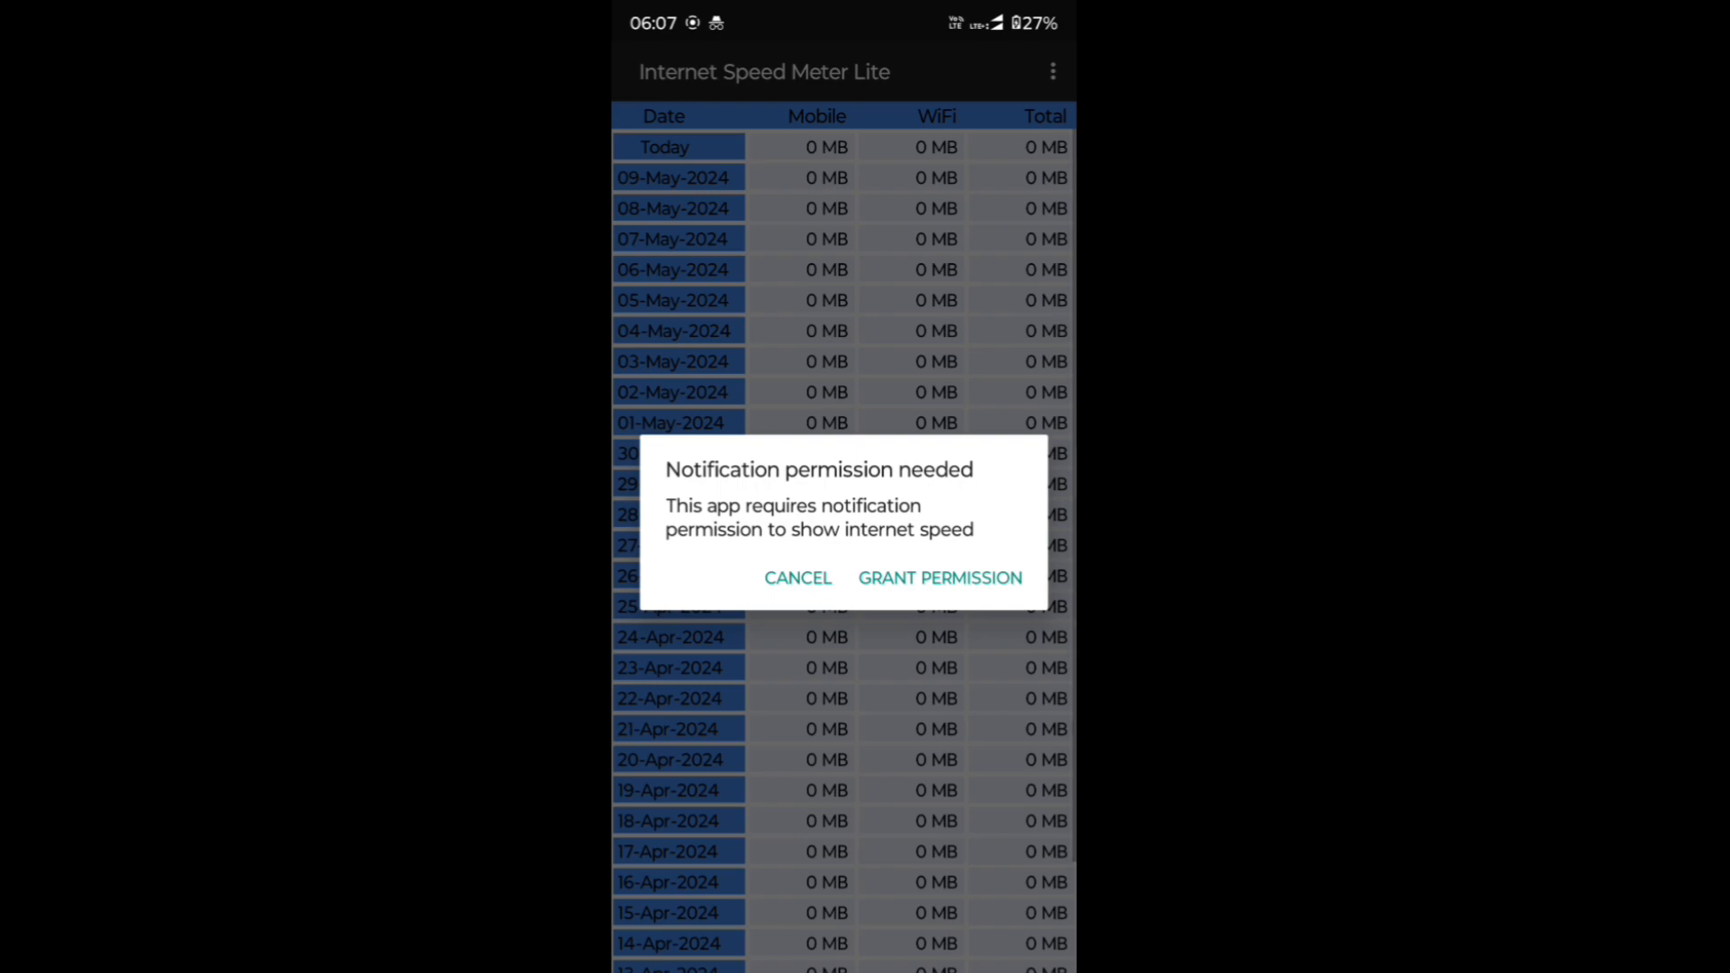
# Allow notifications and view the live speed (60 B/s) in the notification shade.
pyautogui.click(796, 576)
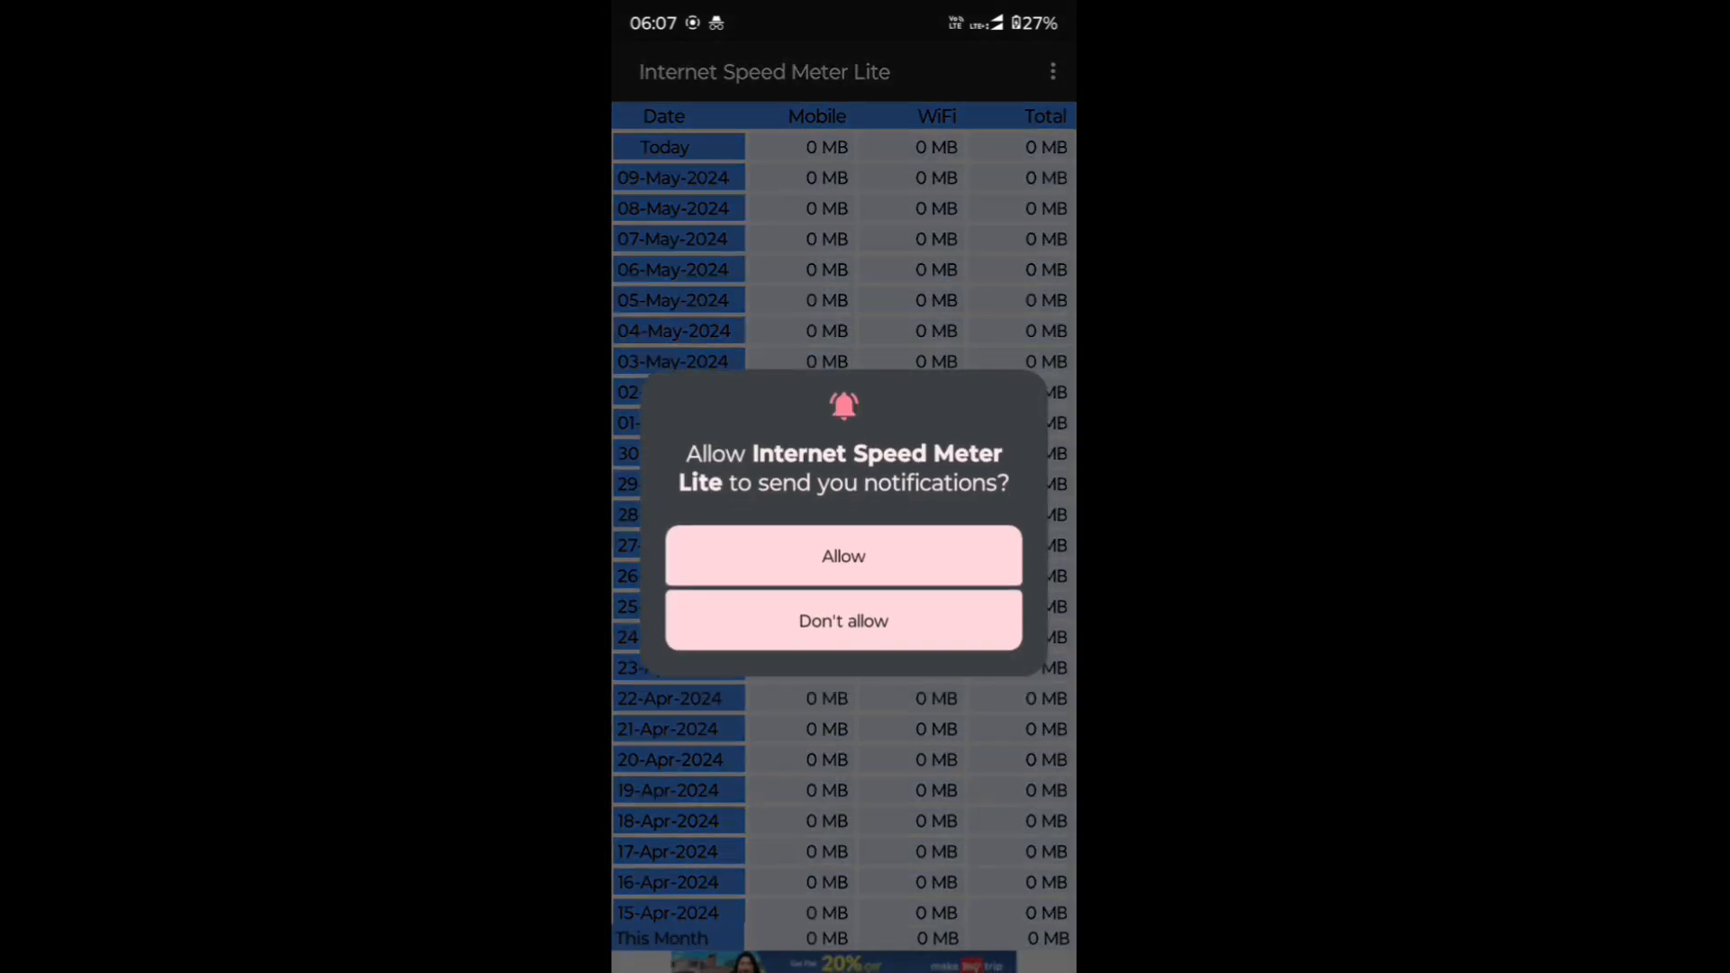
pyautogui.click(842, 555)
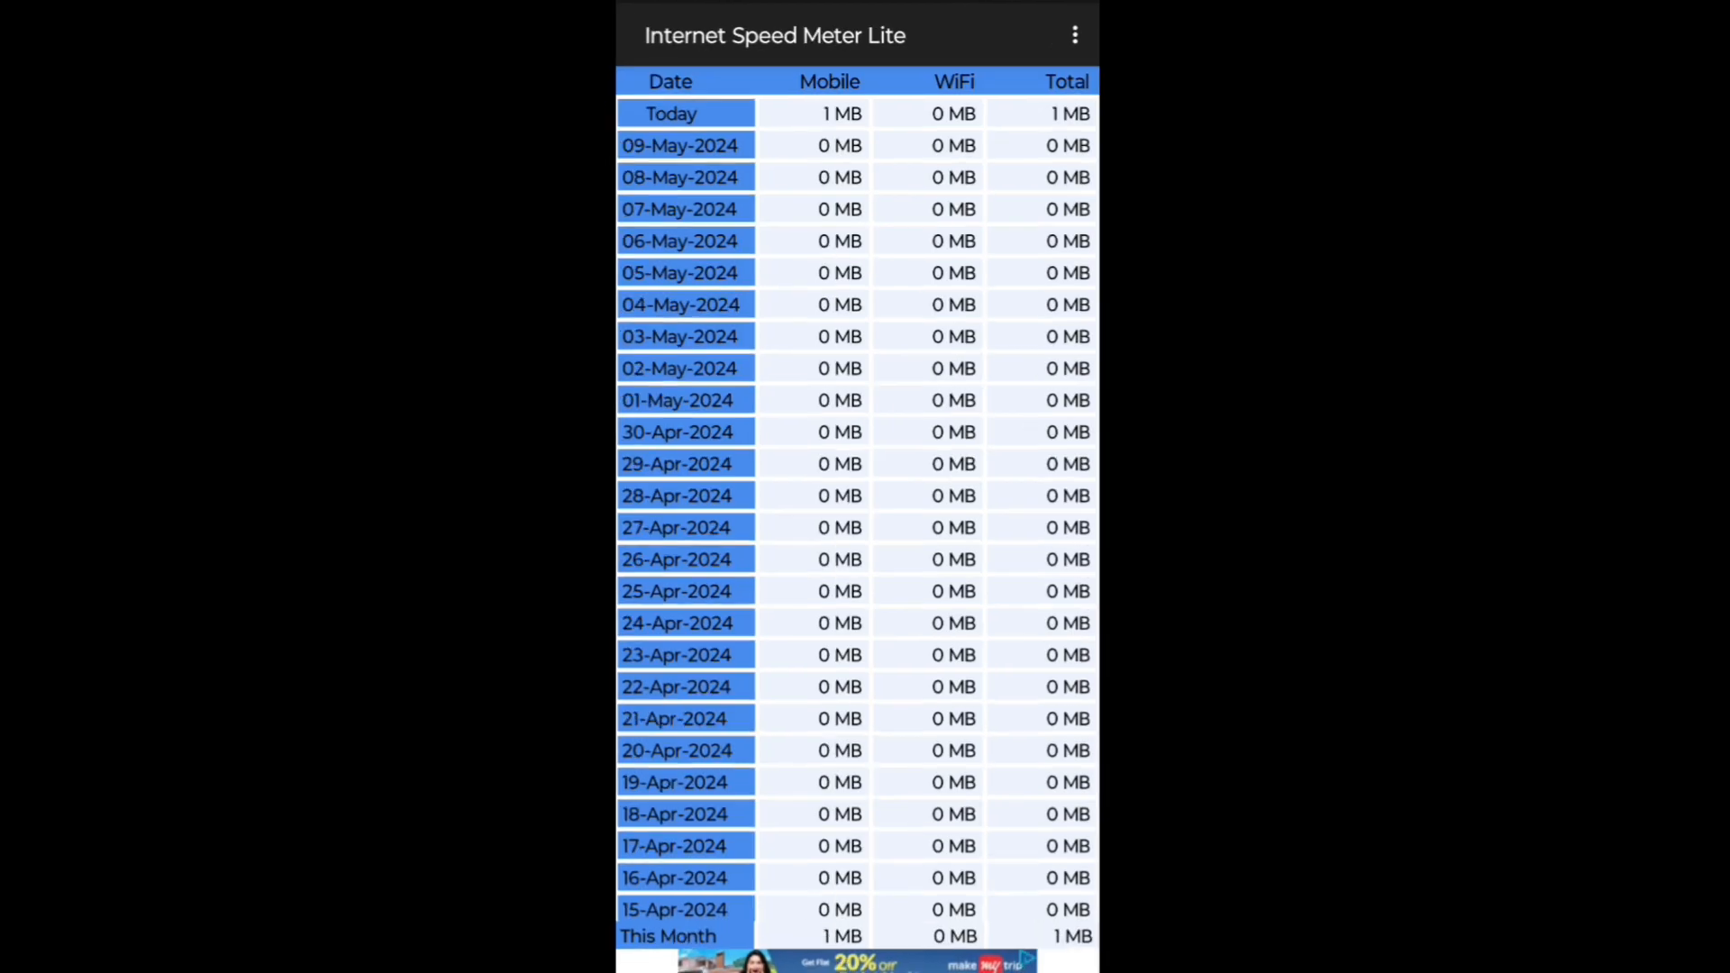
pyautogui.scroll(-3)
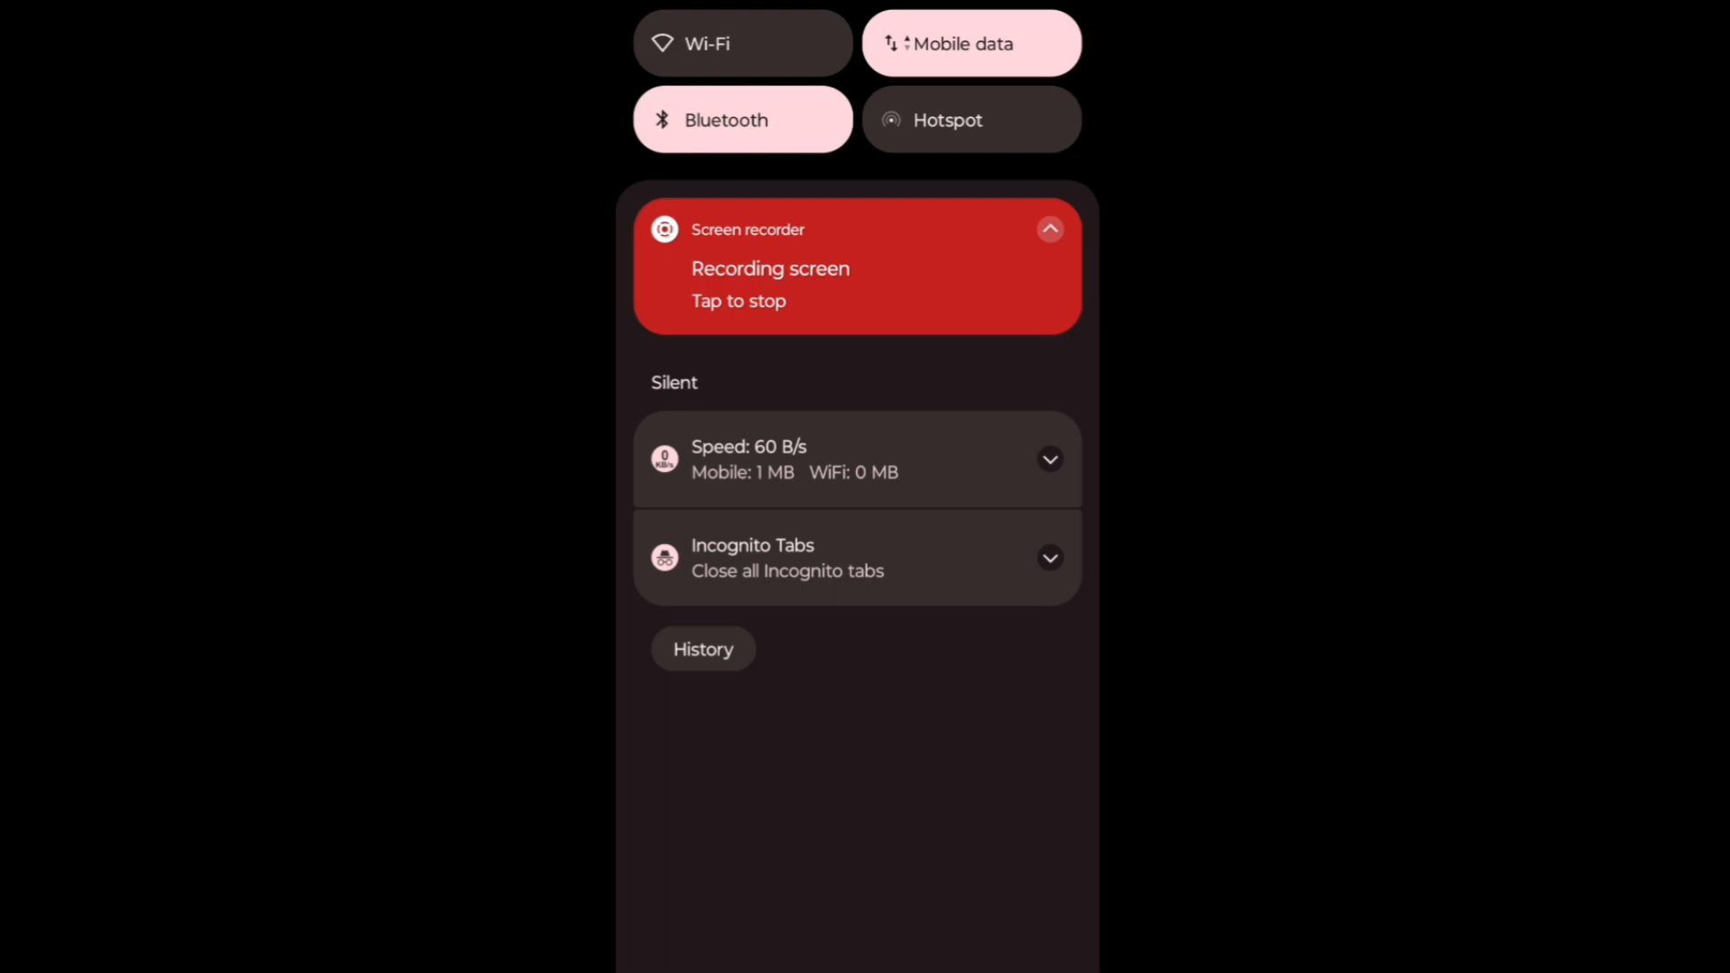